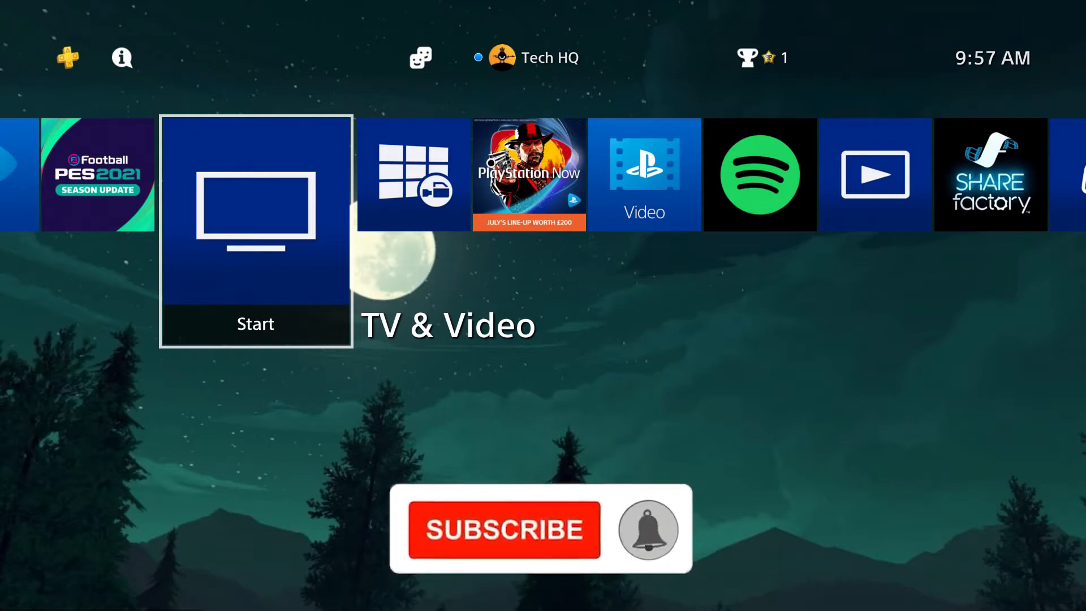
Leave the home screen and reach the function row with Settings highlighted
left_click(505, 530)
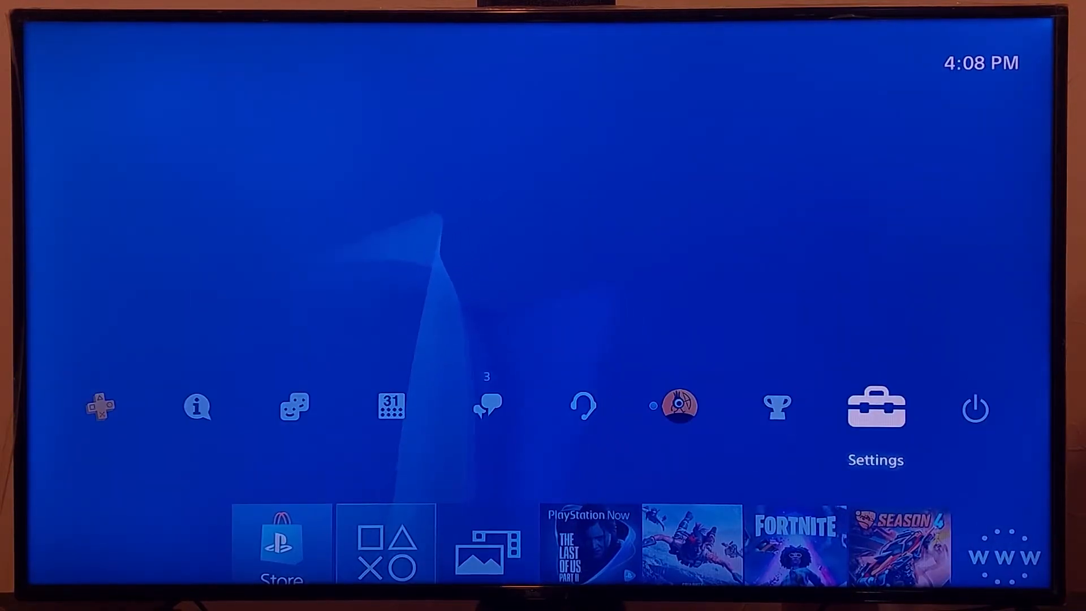
Launch the PlayStation 4 User's Guide from Settings > User's Guide/Helpful Info
left_click(875, 408)
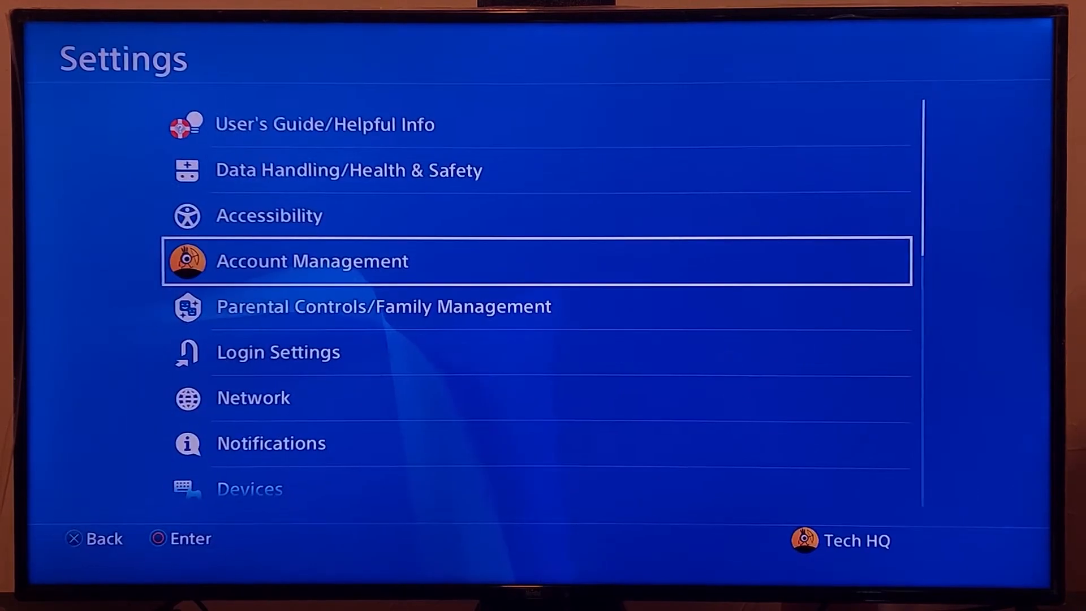
key("Up")
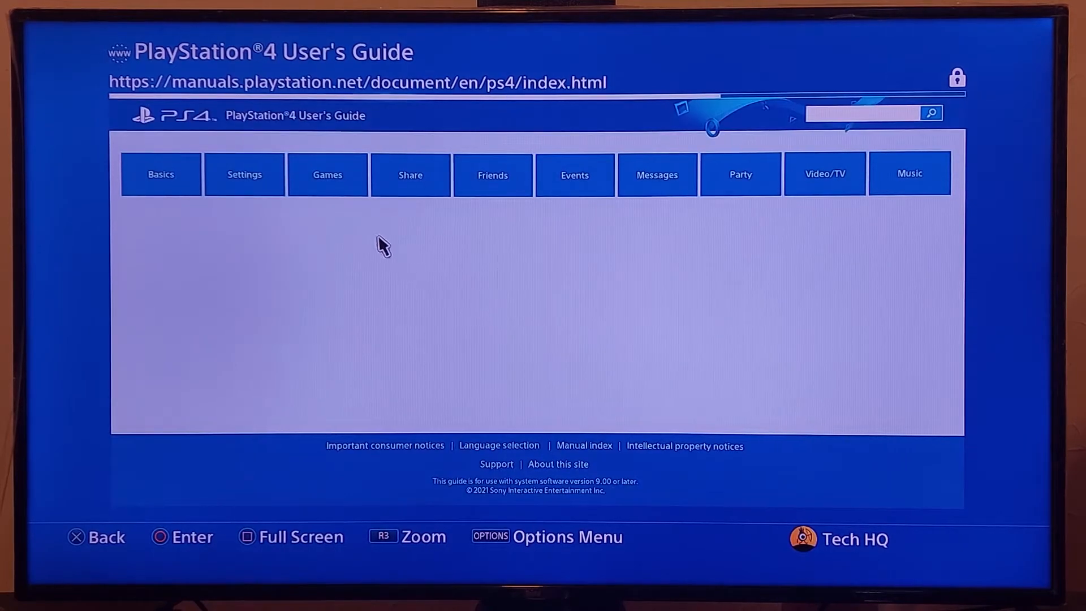
Navigate Settings > Account Management > Activate as Your Primary PS4 and scroll to the deactivation advice
left_click(244, 174)
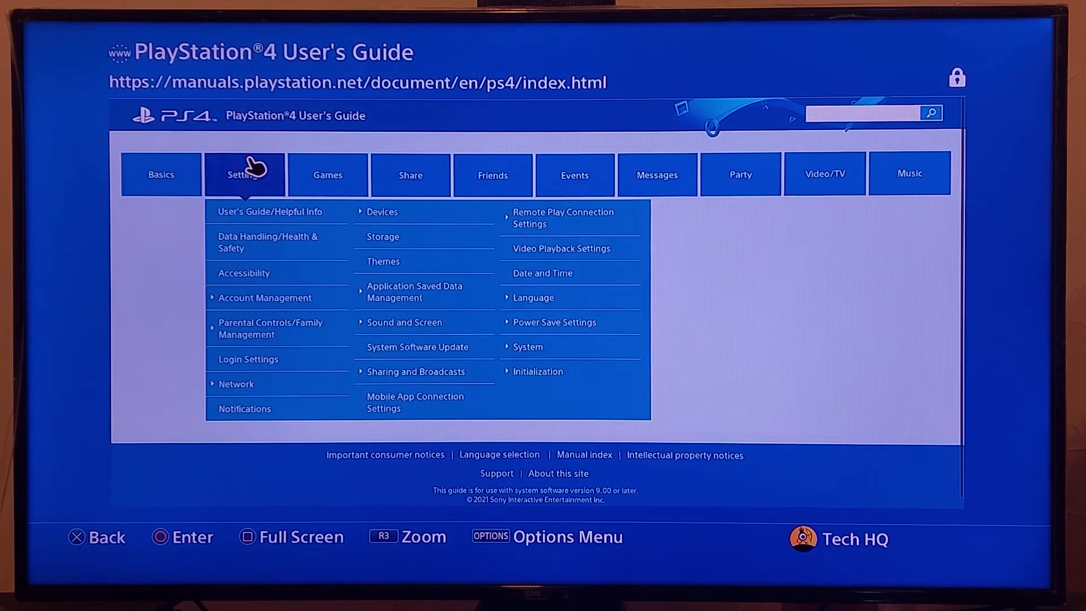
mouse_move(284, 249)
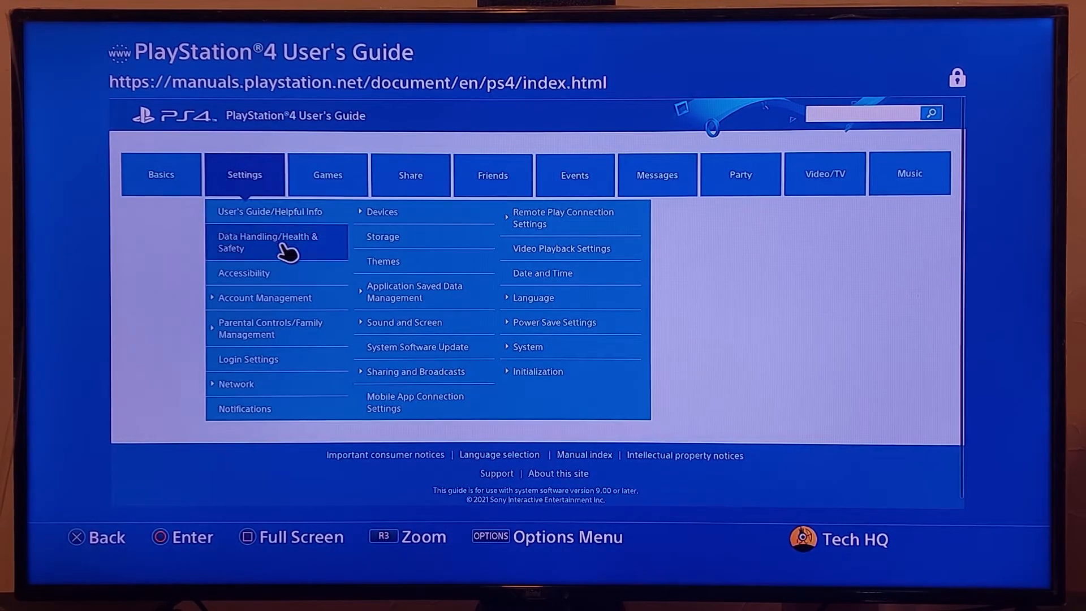
mouse_move(277, 297)
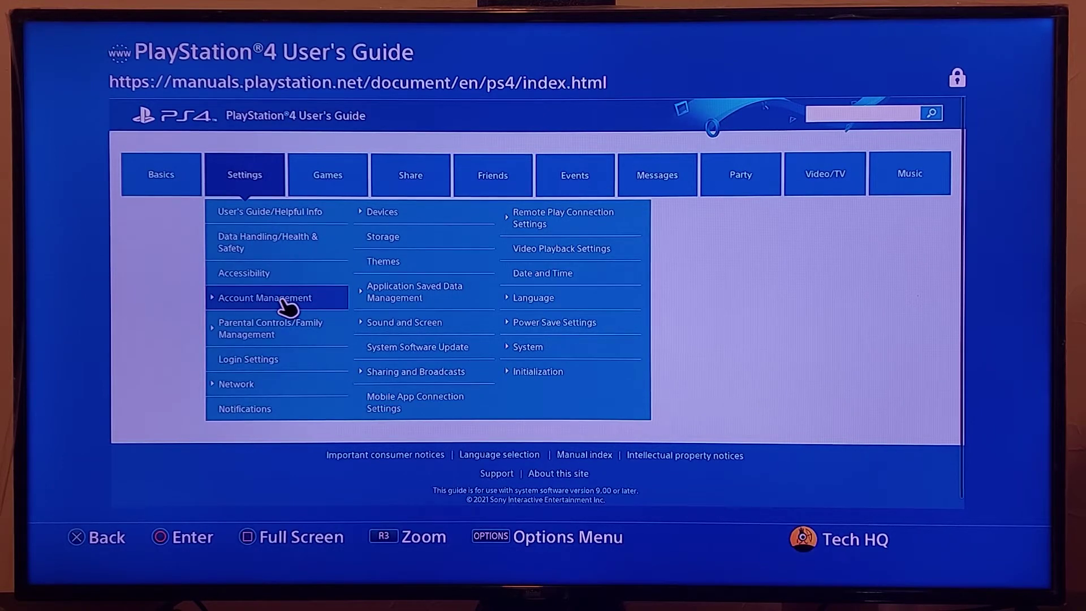
left_click(265, 297)
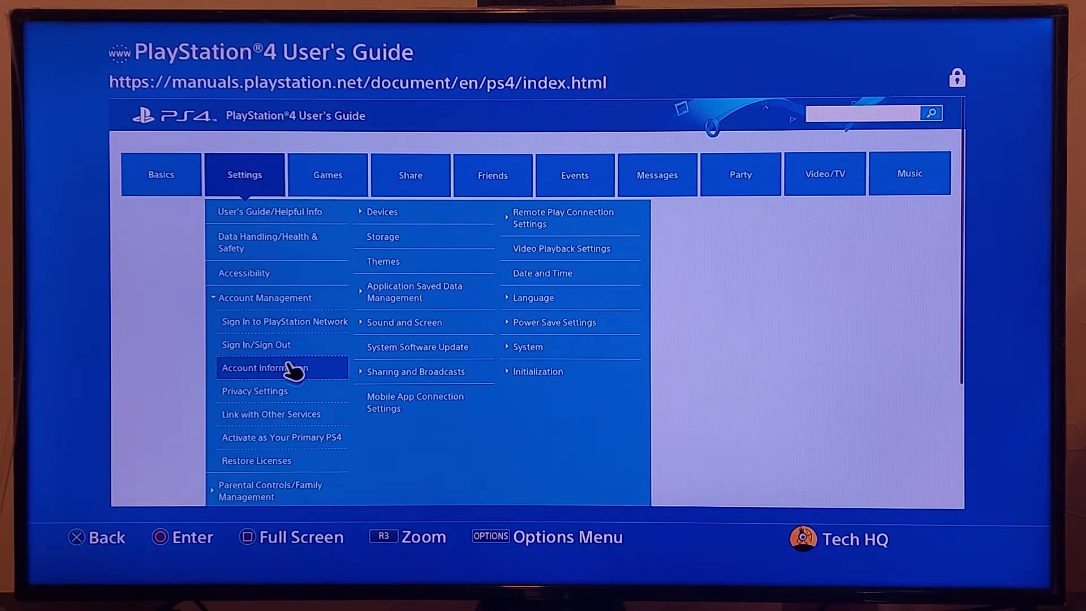
mouse_move(290, 443)
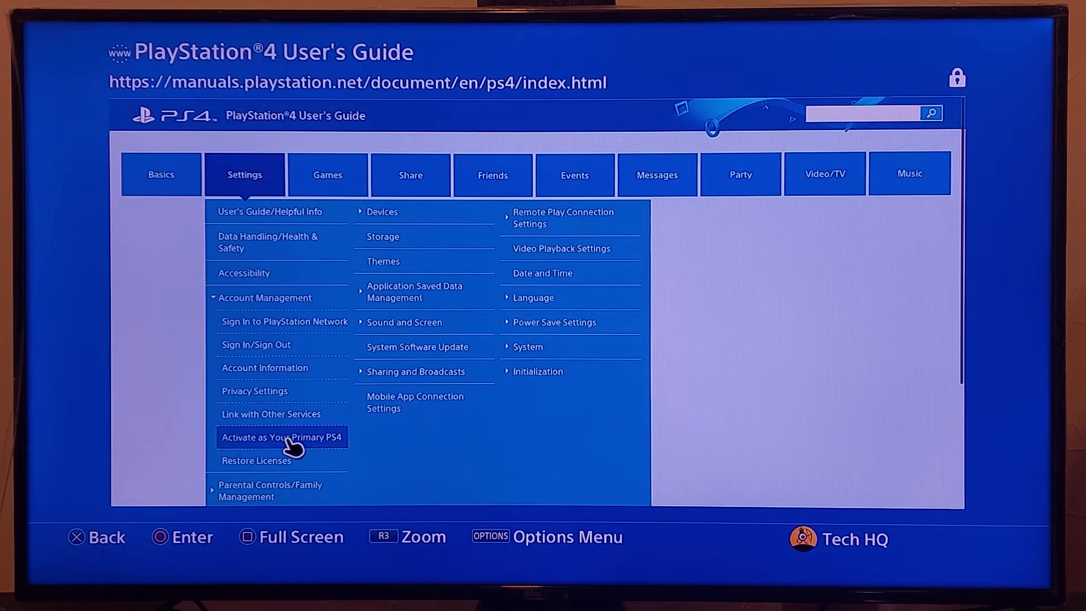
left_click(281, 436)
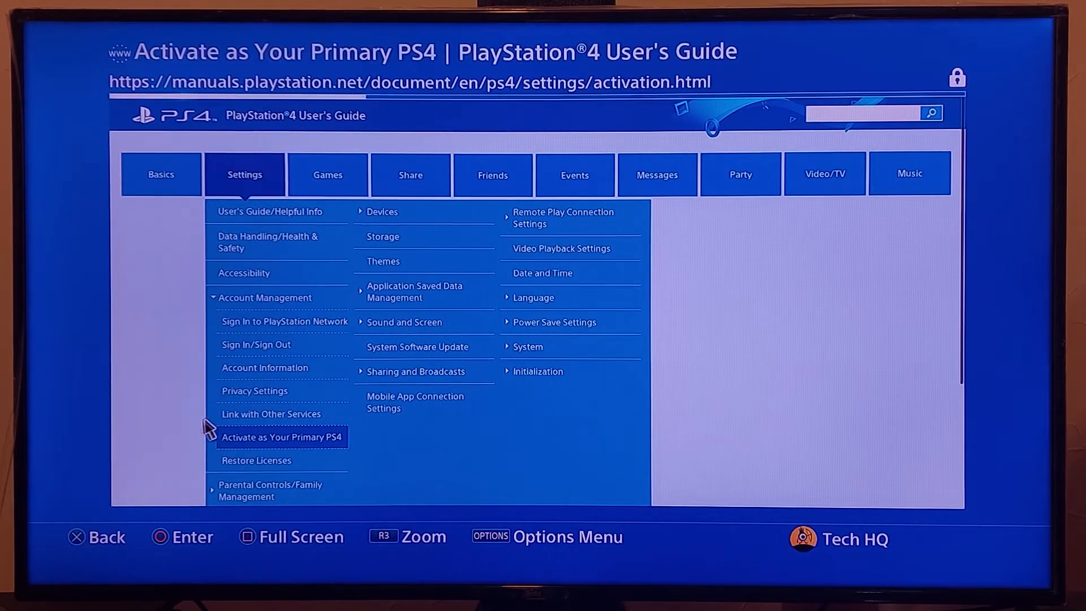
left_click(281, 437)
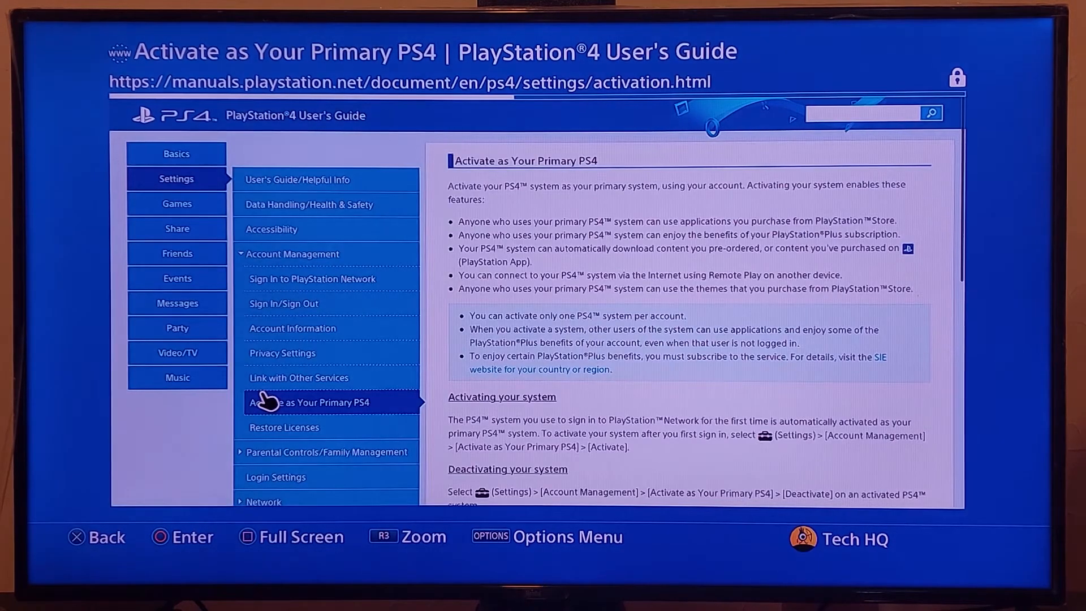
mouse_move(565, 329)
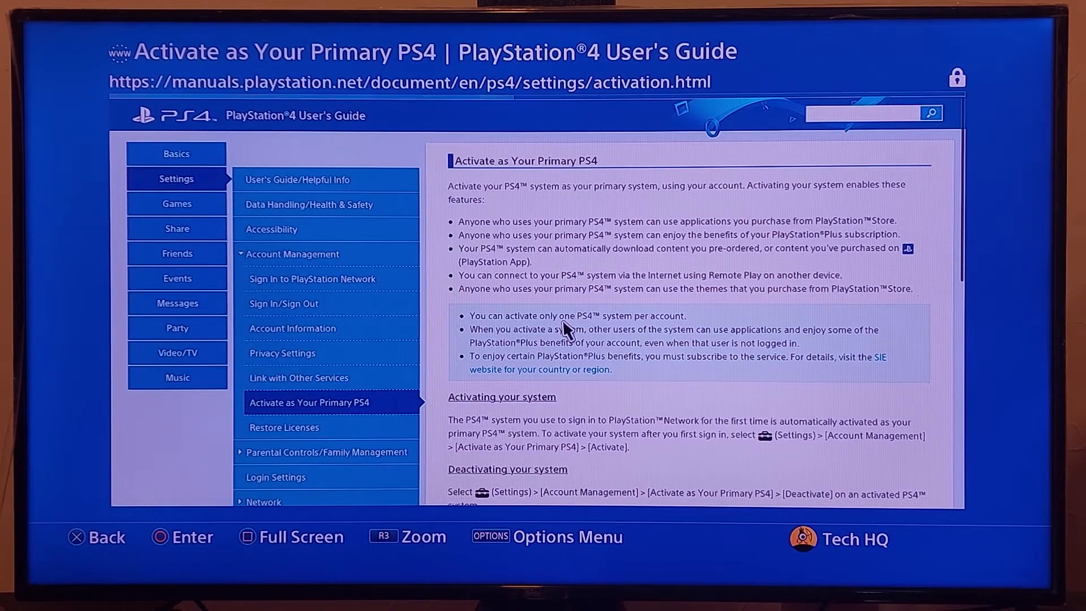
scroll("down", 3)
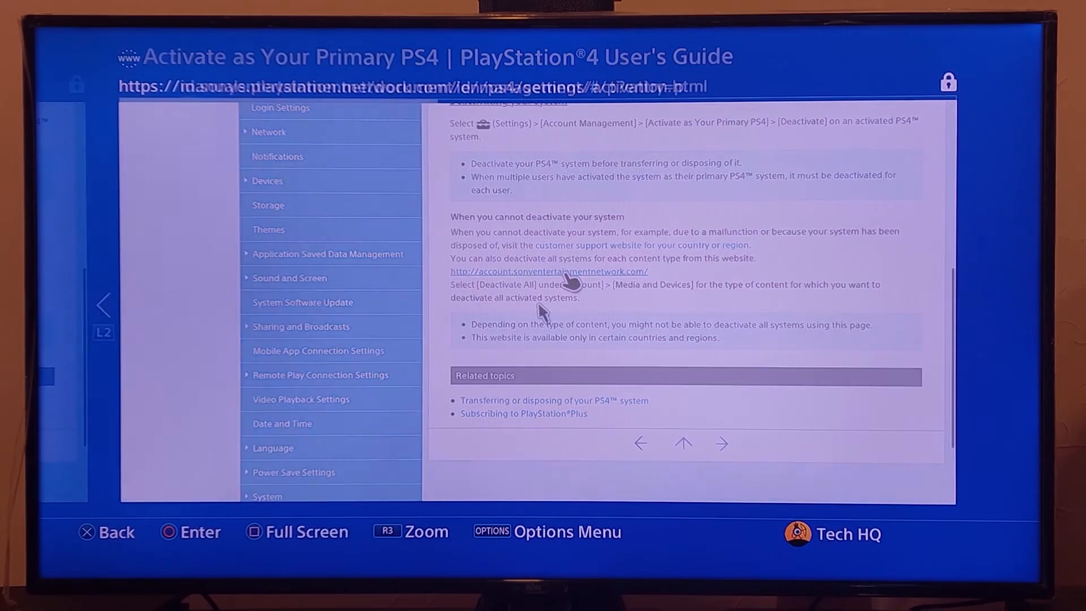
Go to account.sonyentertainmentnetwork.com and show its Device Management page
left_click(549, 270)
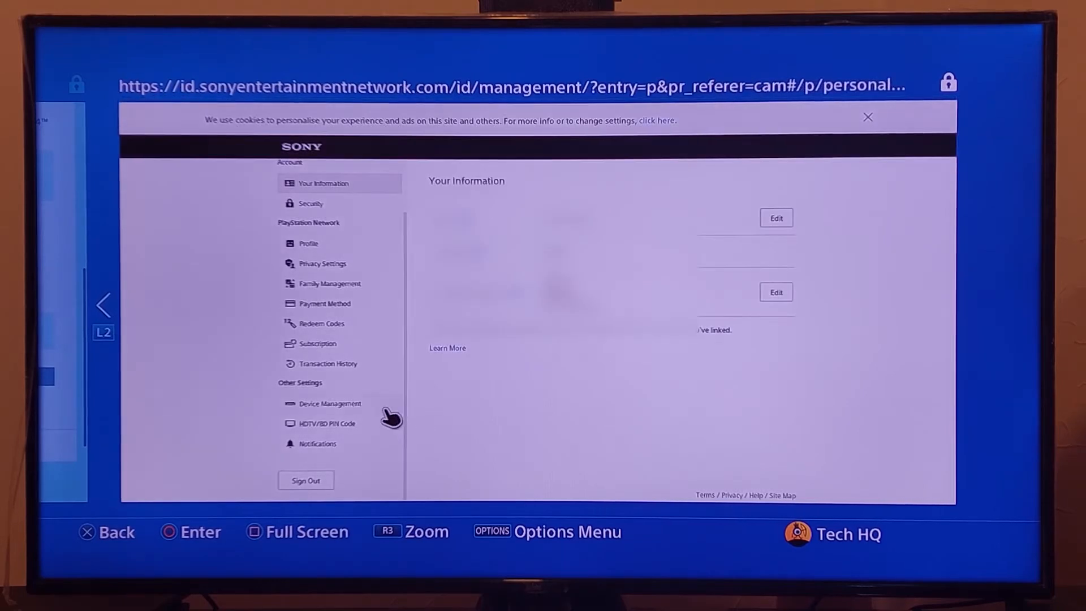
mouse_move(322, 407)
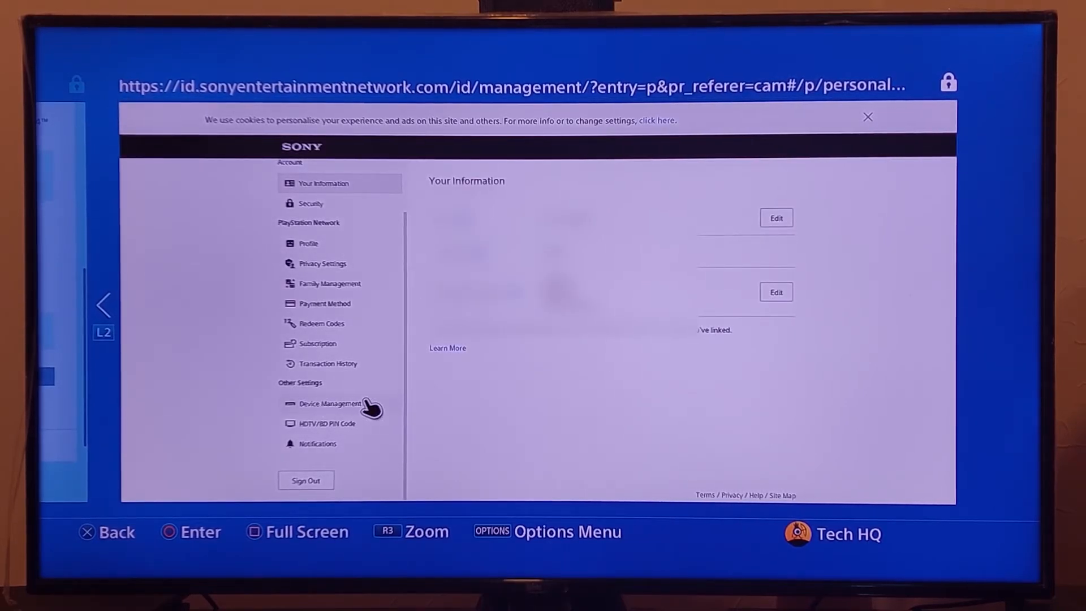
left_click(329, 403)
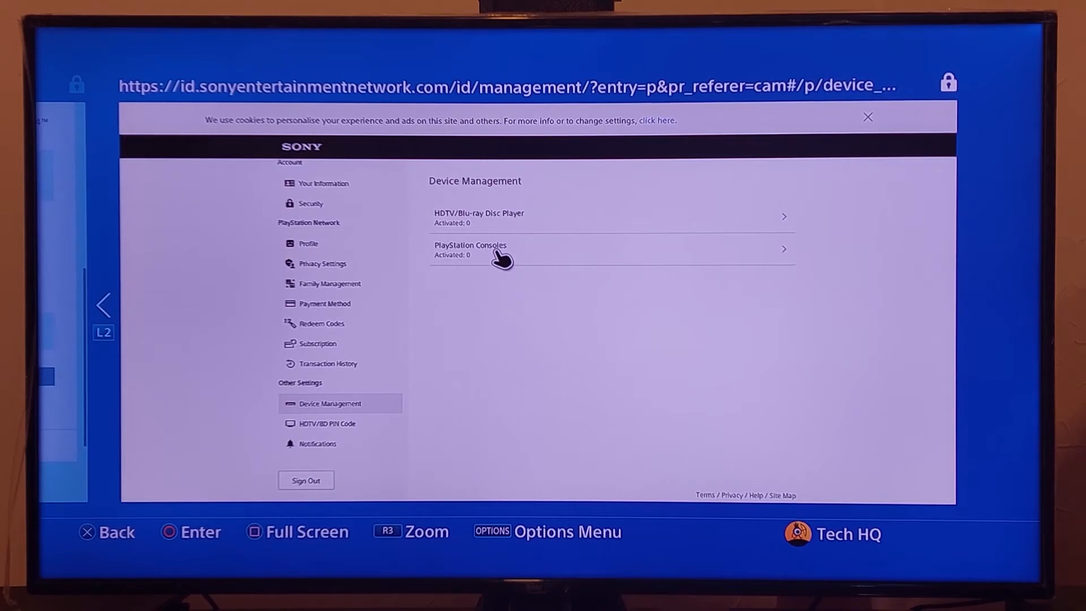
View the PlayStation Consoles list, which reports no activated consoles
left_click(499, 249)
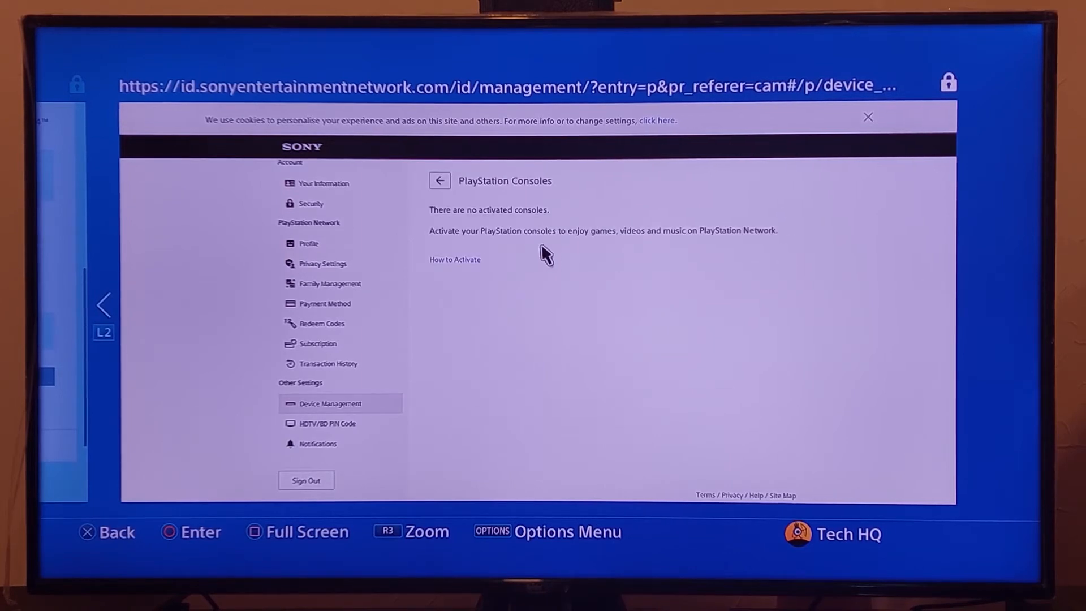
mouse_move(665, 231)
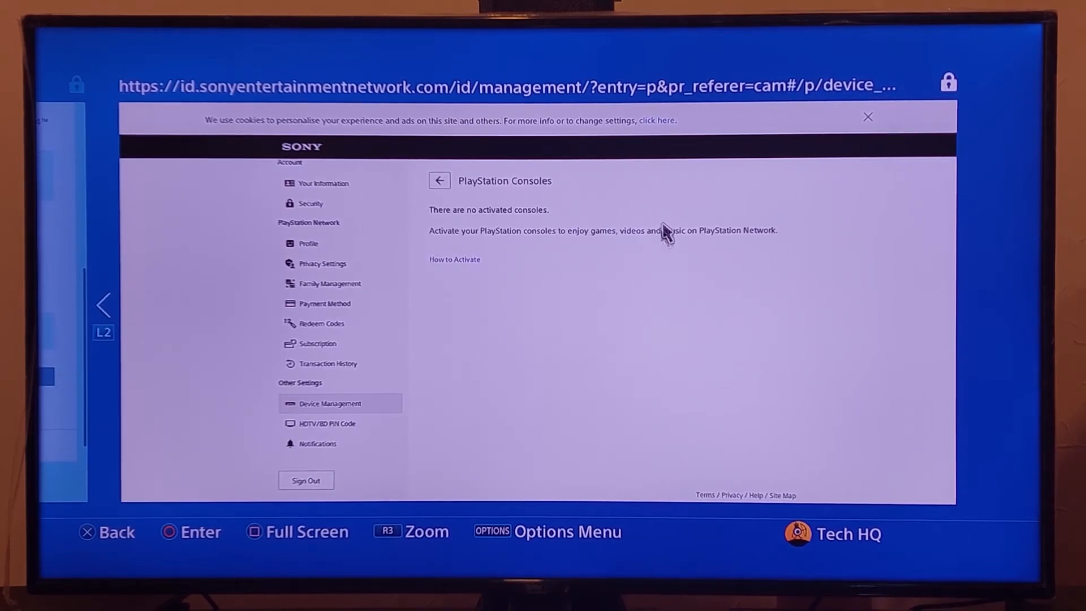
mouse_move(805, 258)
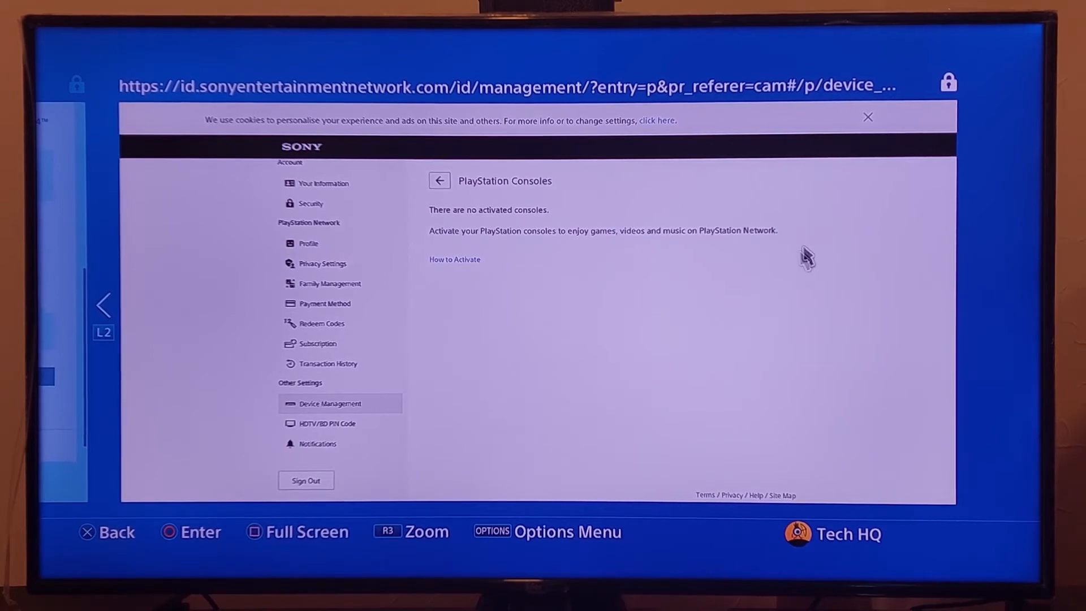
mouse_move(744, 232)
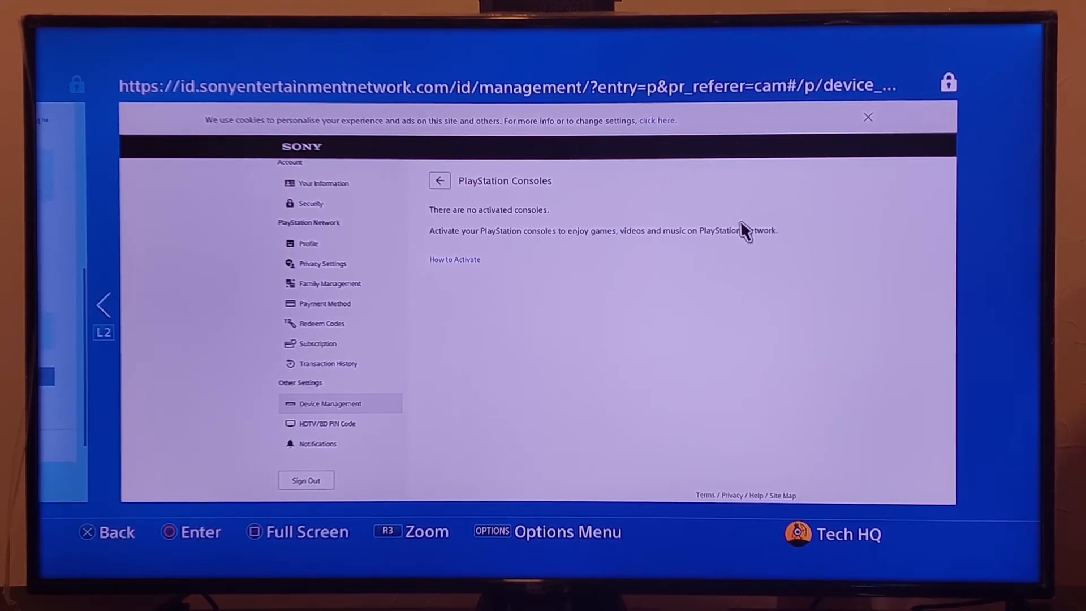
mouse_move(394, 201)
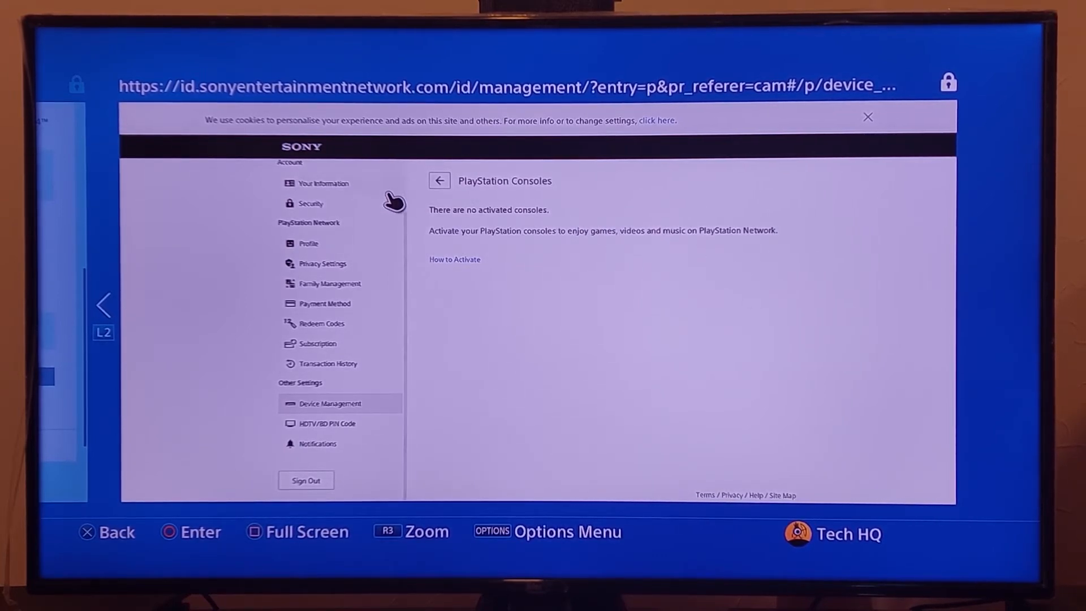
mouse_move(513, 220)
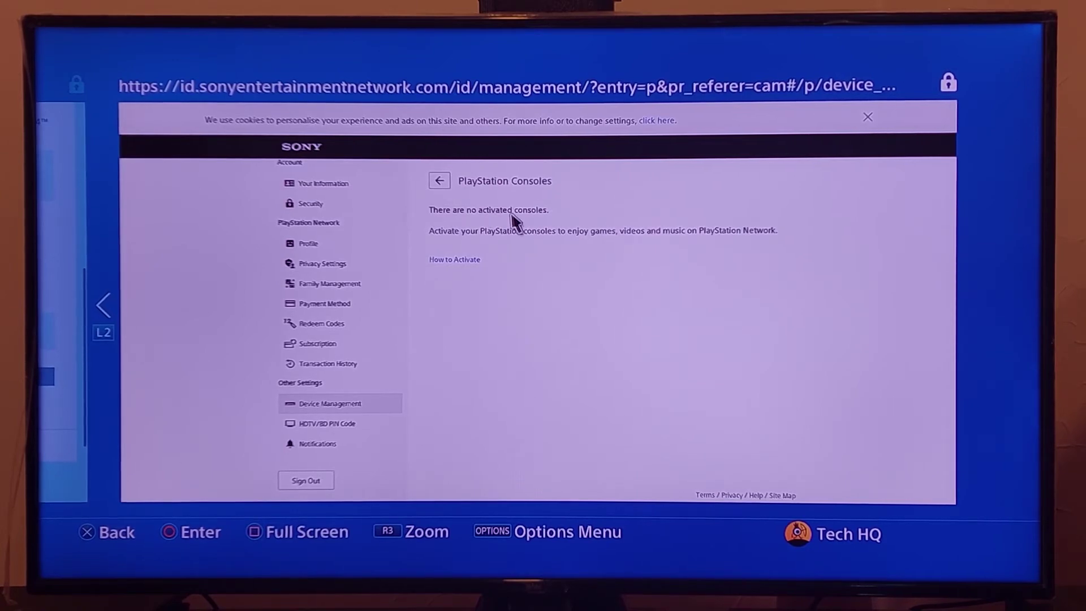
mouse_move(433, 217)
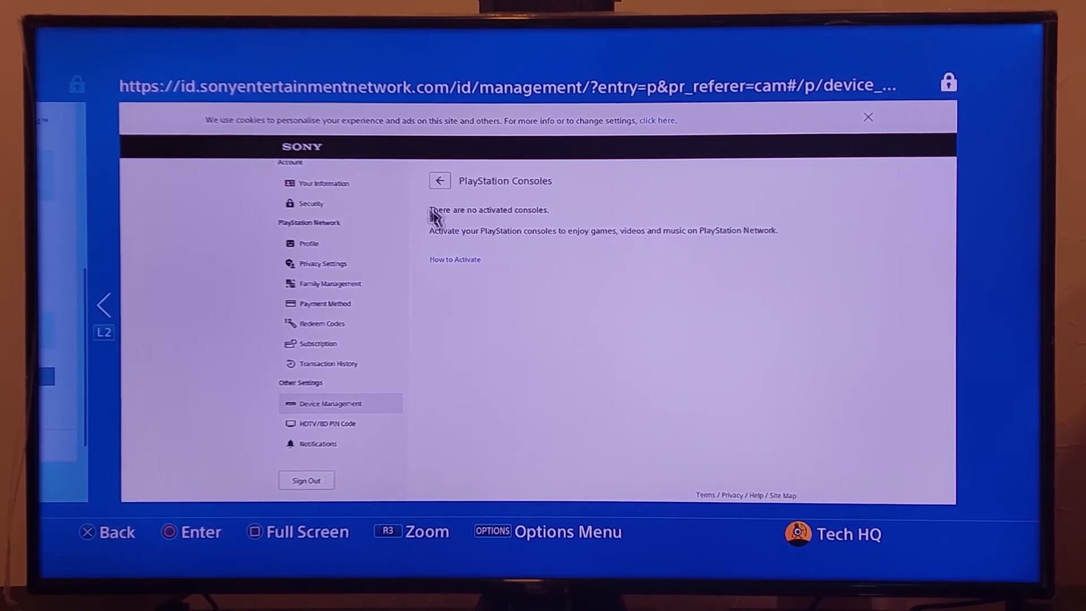
mouse_move(810, 271)
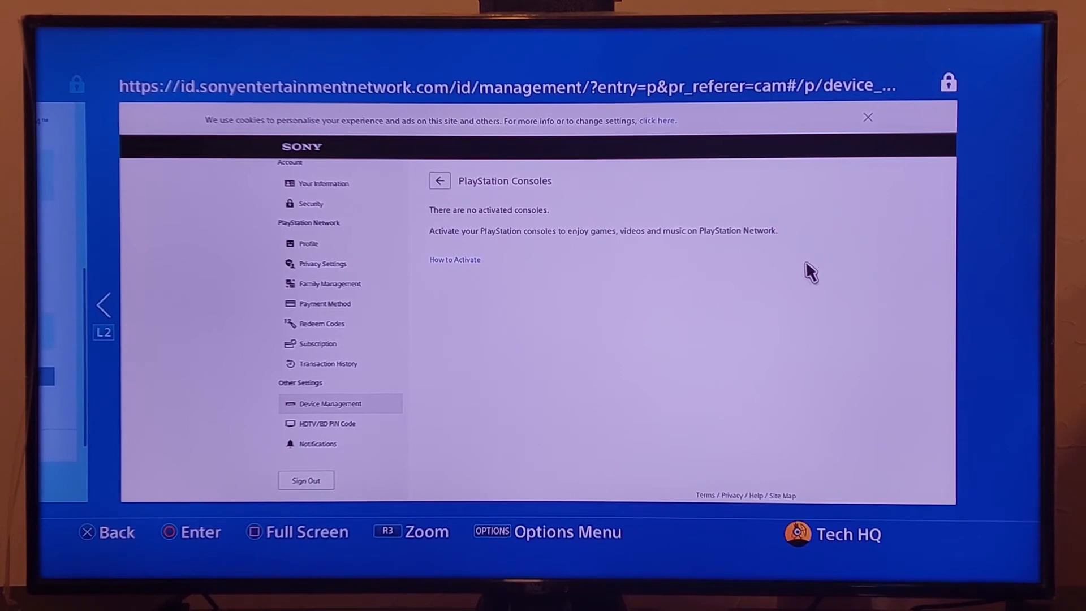
mouse_move(671, 202)
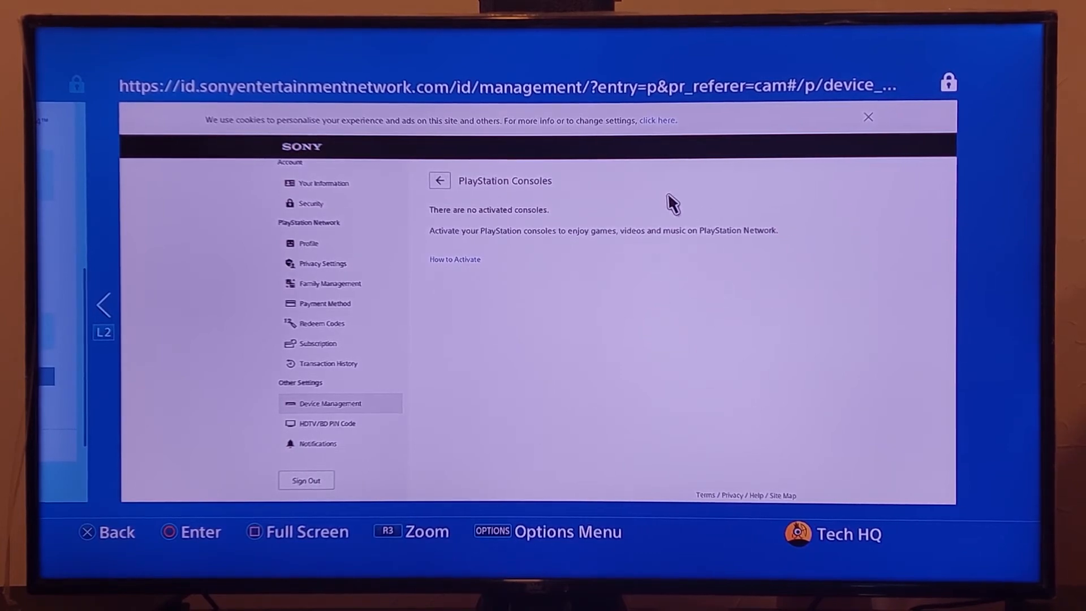
mouse_move(743, 251)
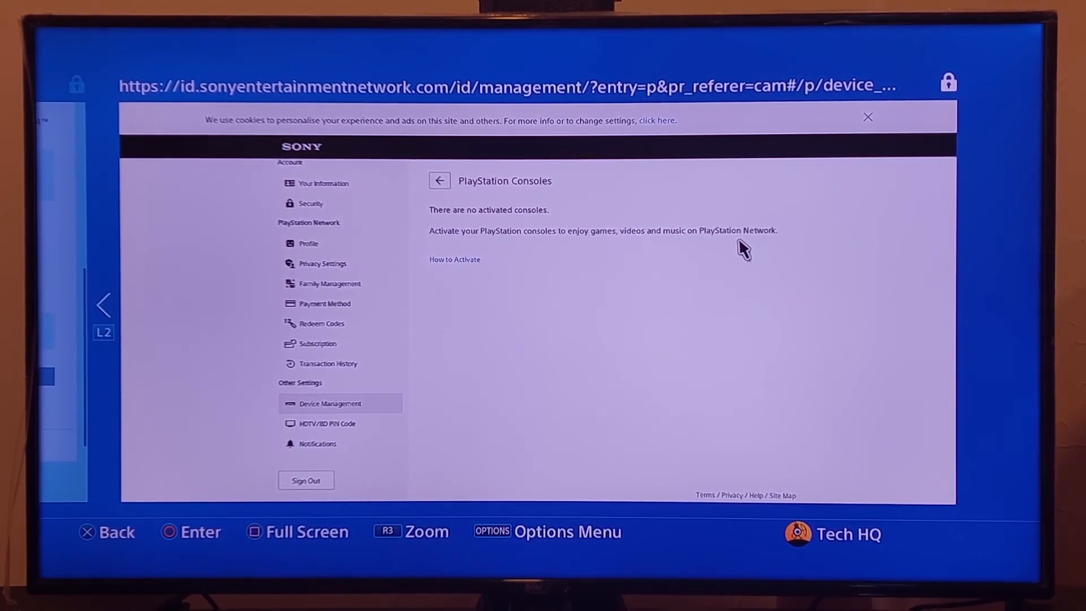